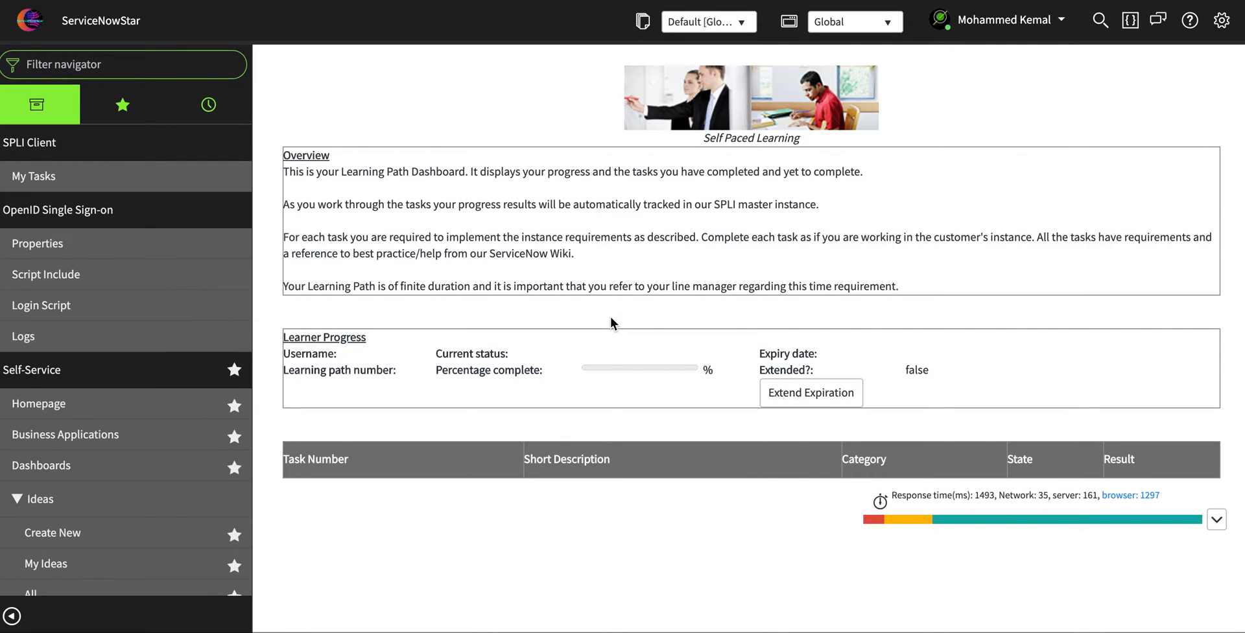
mouse_move(523, 227)
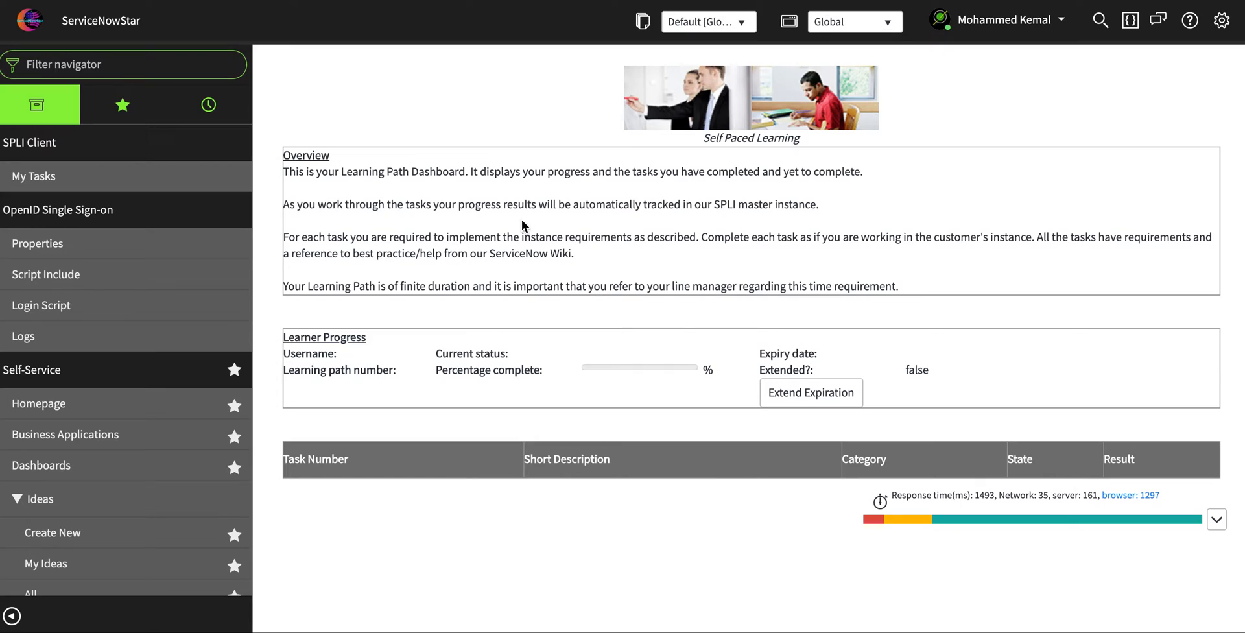
mouse_move(437, 133)
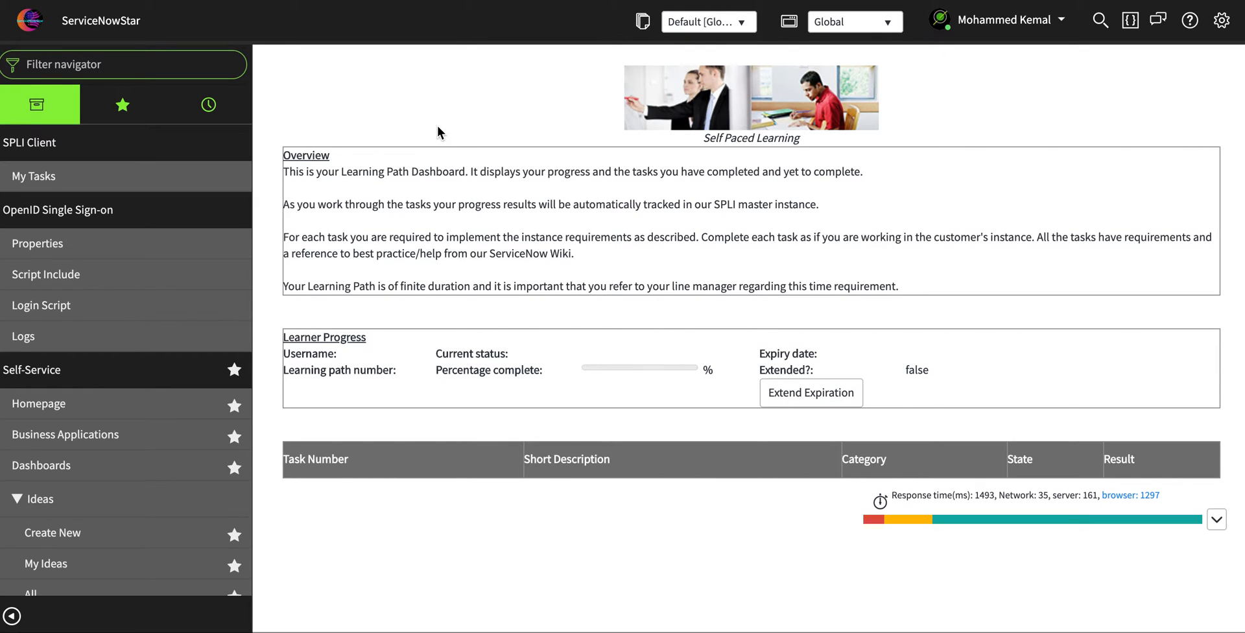
mouse_move(389, 124)
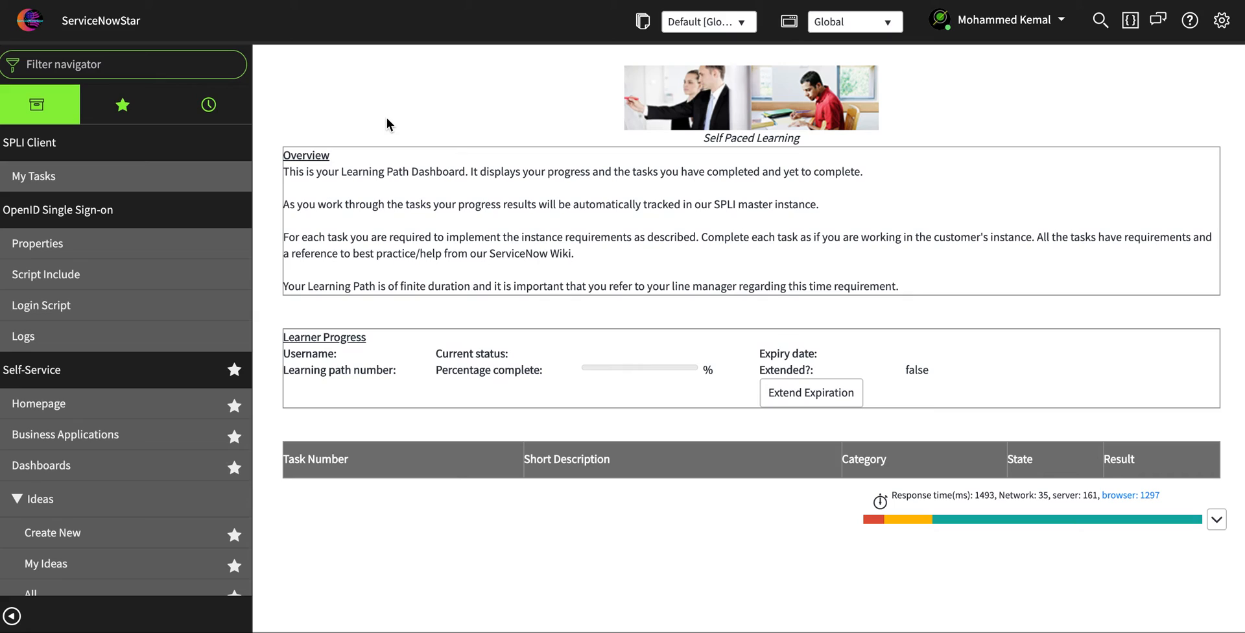
mouse_move(141, 37)
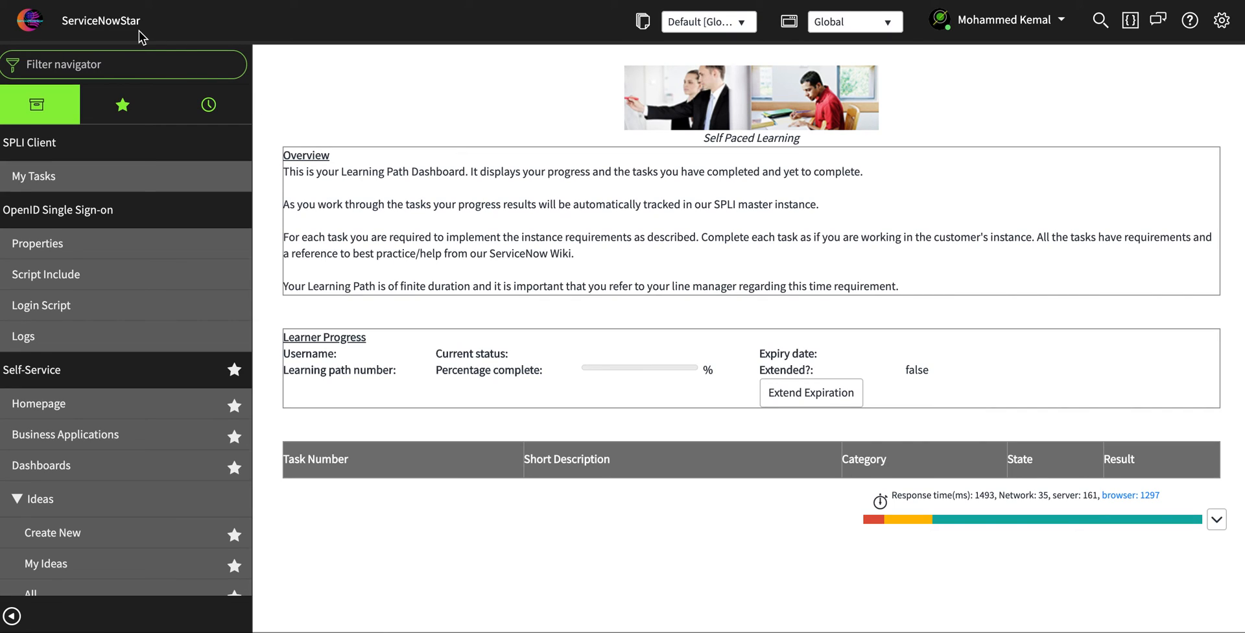